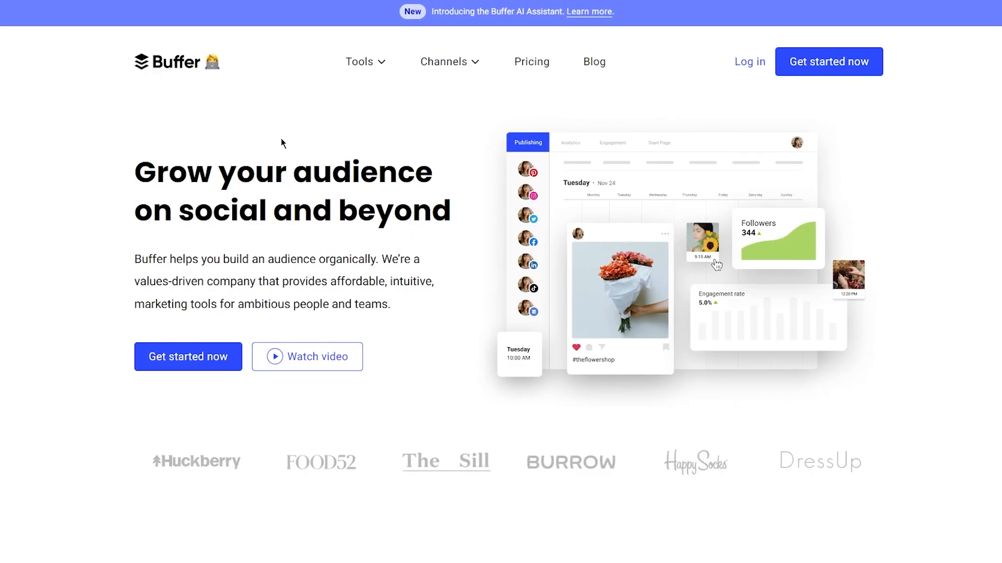
mouse_move(265, 250)
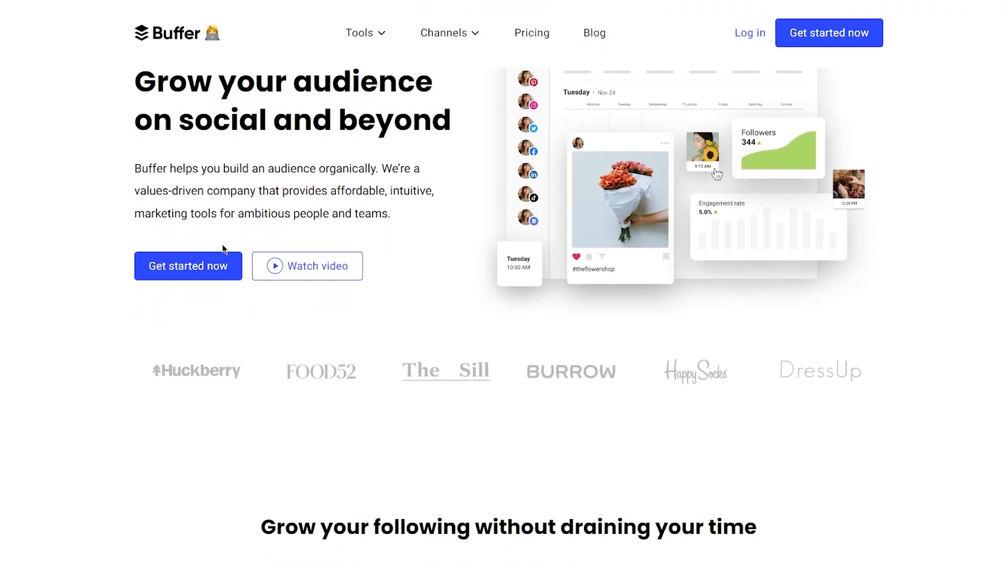
scroll(down, 3)
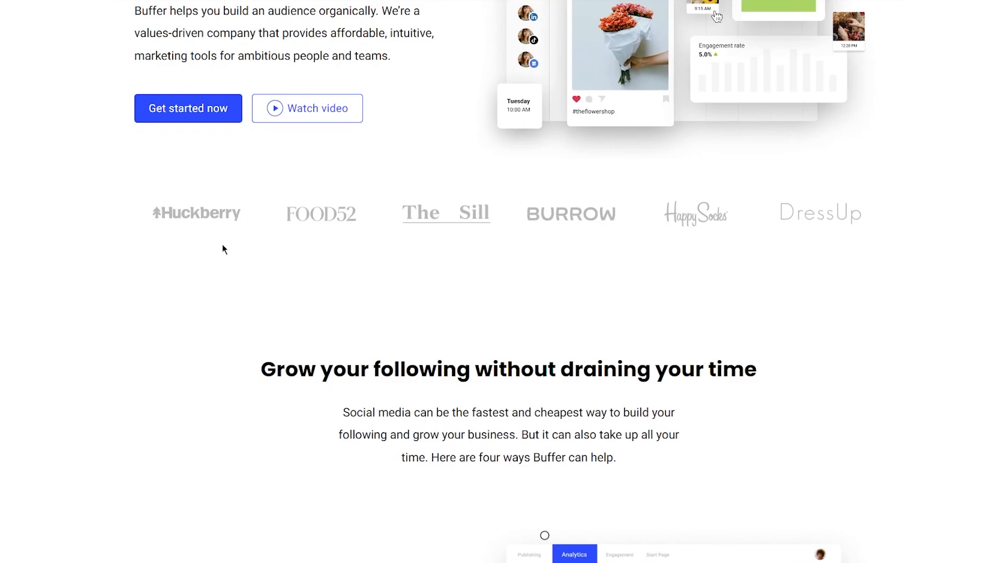
scroll(up, 3)
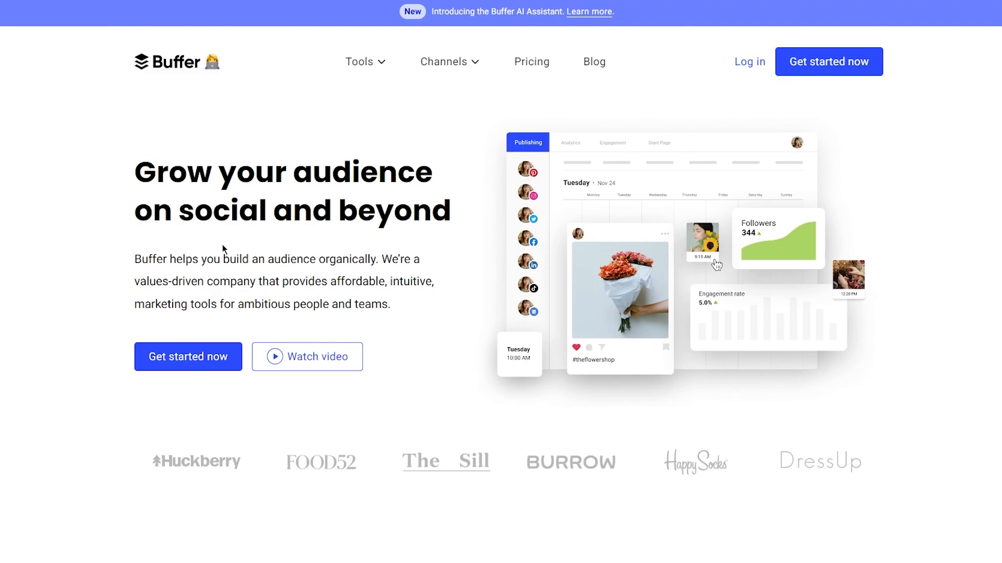
mouse_move(190, 198)
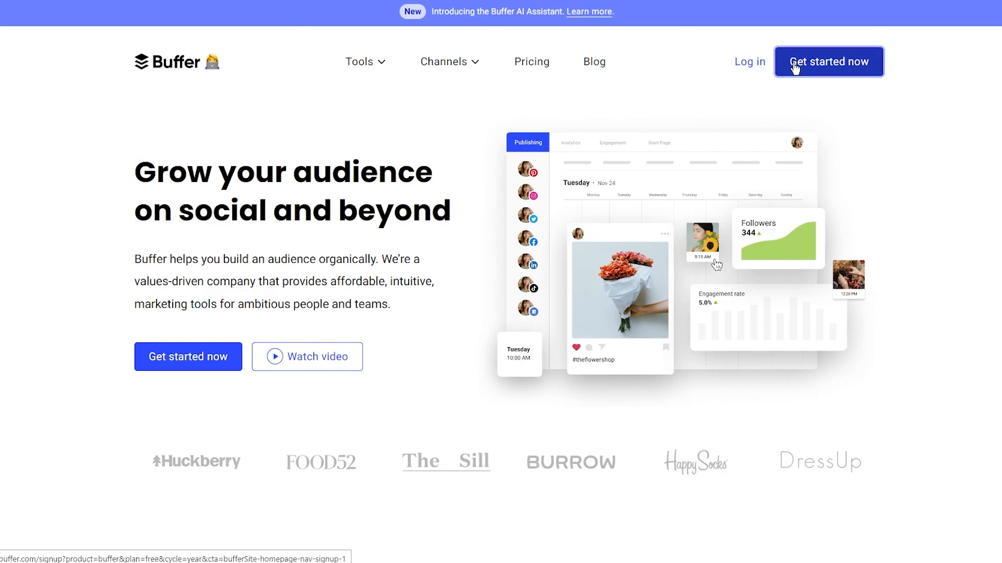
click(829, 62)
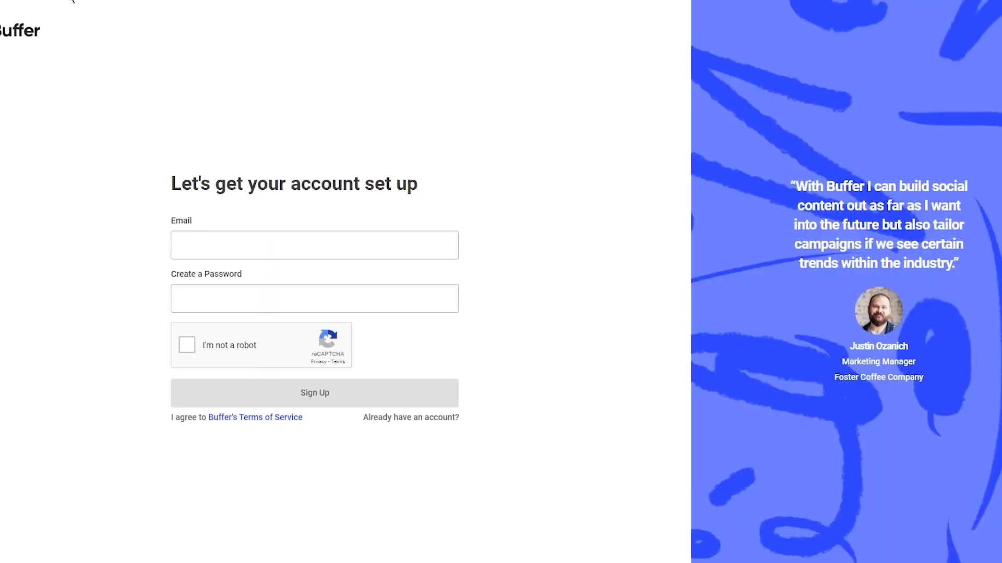
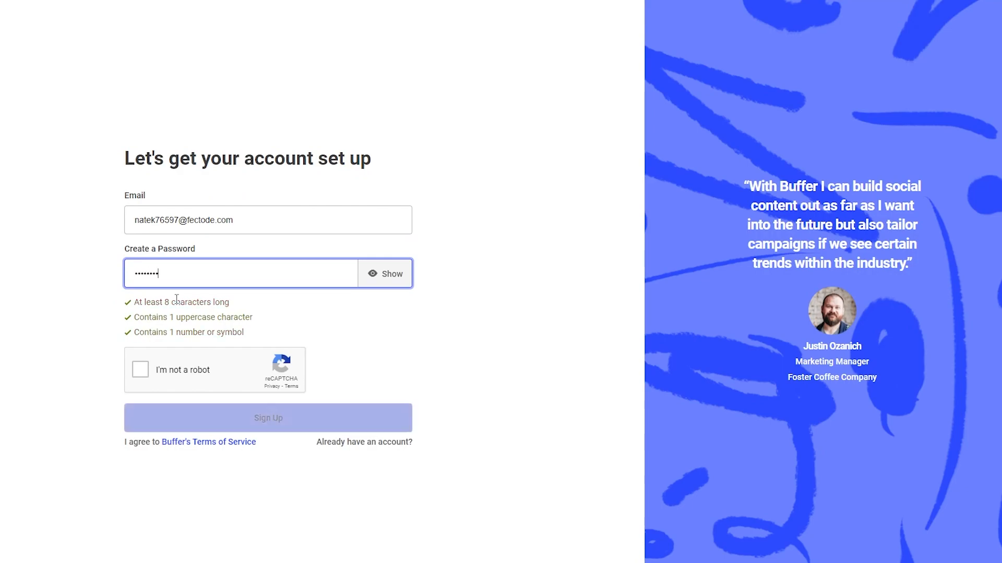
Step: Pass the I'm not a robot check and submit the sign-up to reach the Welcome to Buffer screen
click(140, 369)
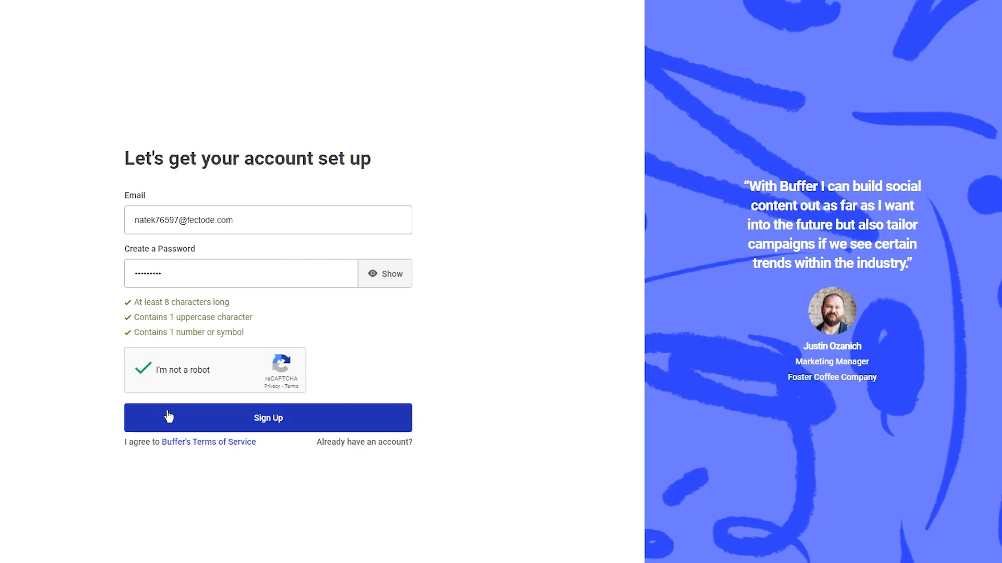
click(267, 418)
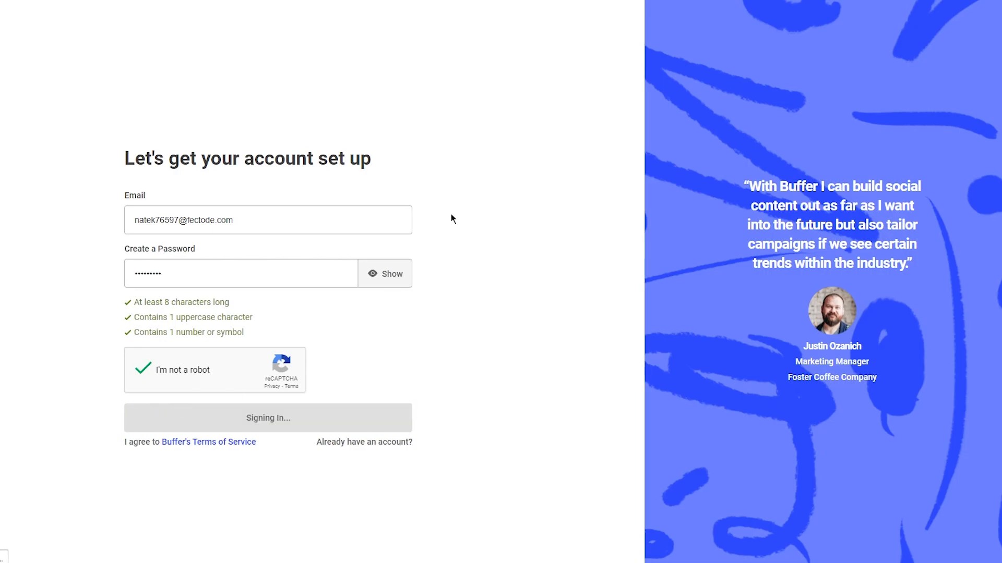
click(267, 418)
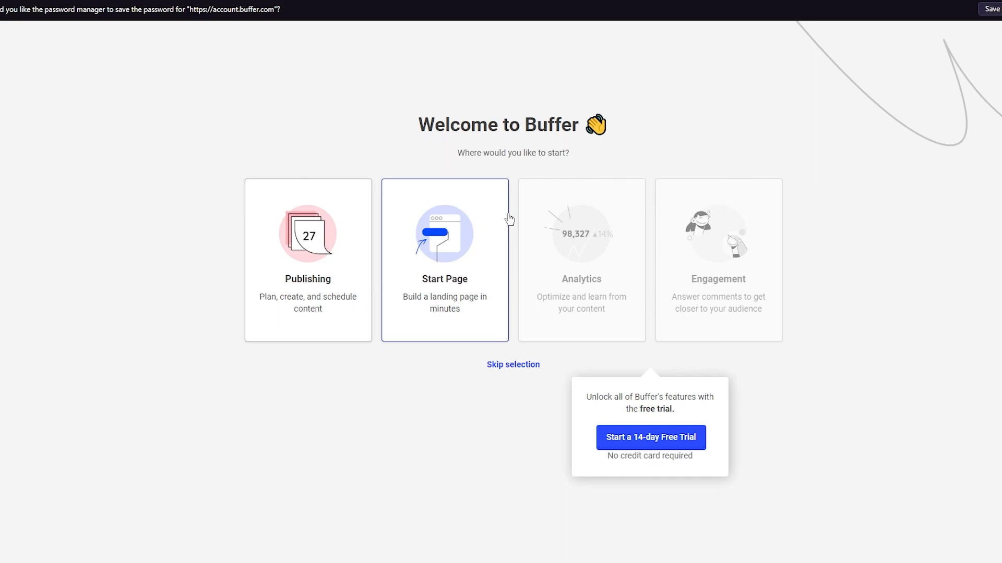
mouse_move(520, 149)
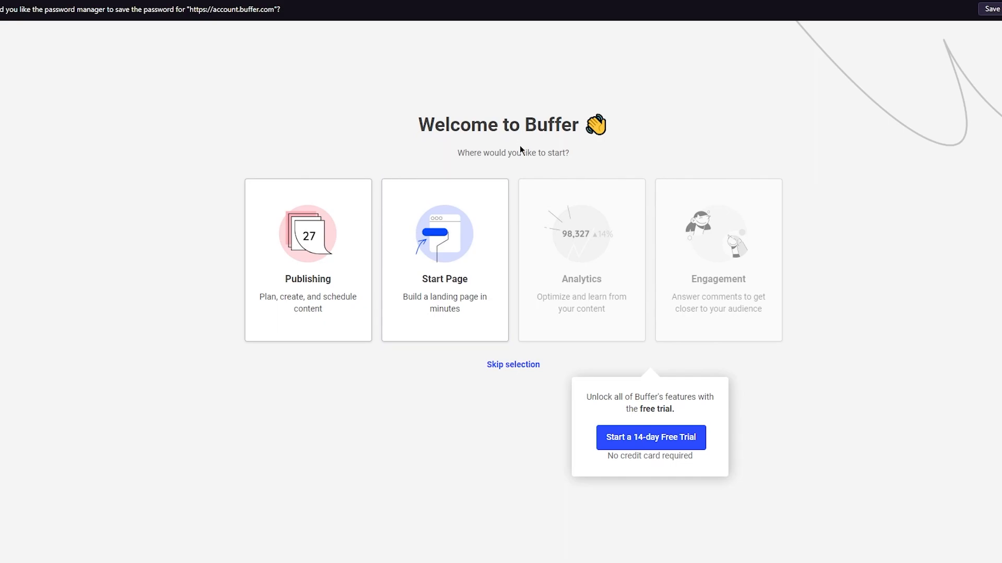
mouse_move(331, 165)
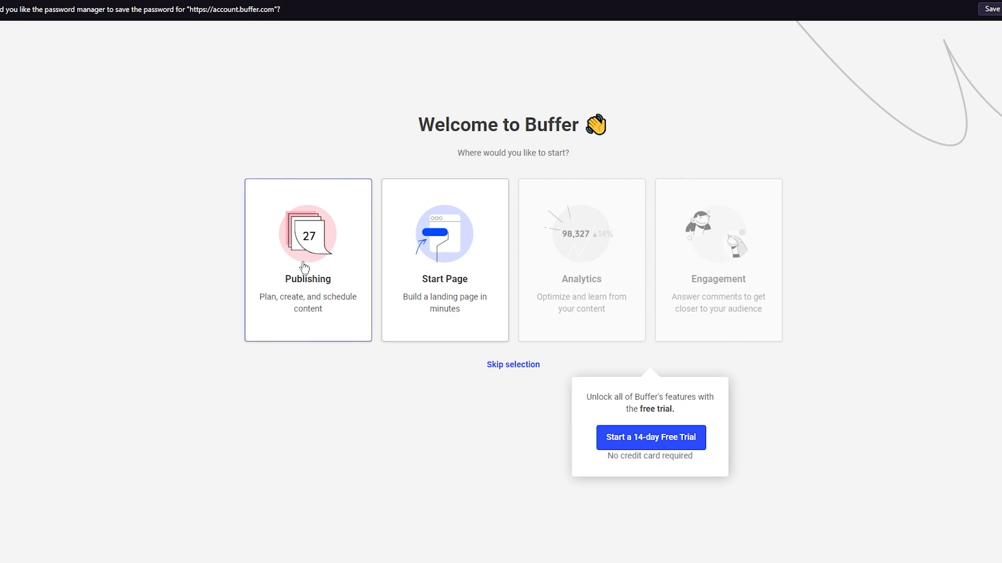
mouse_move(327, 339)
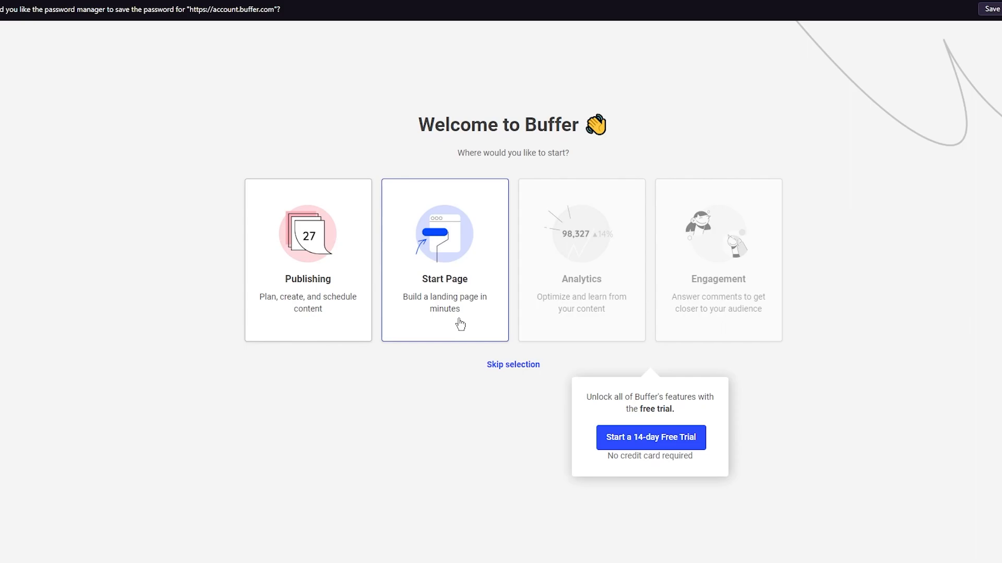
mouse_move(497, 371)
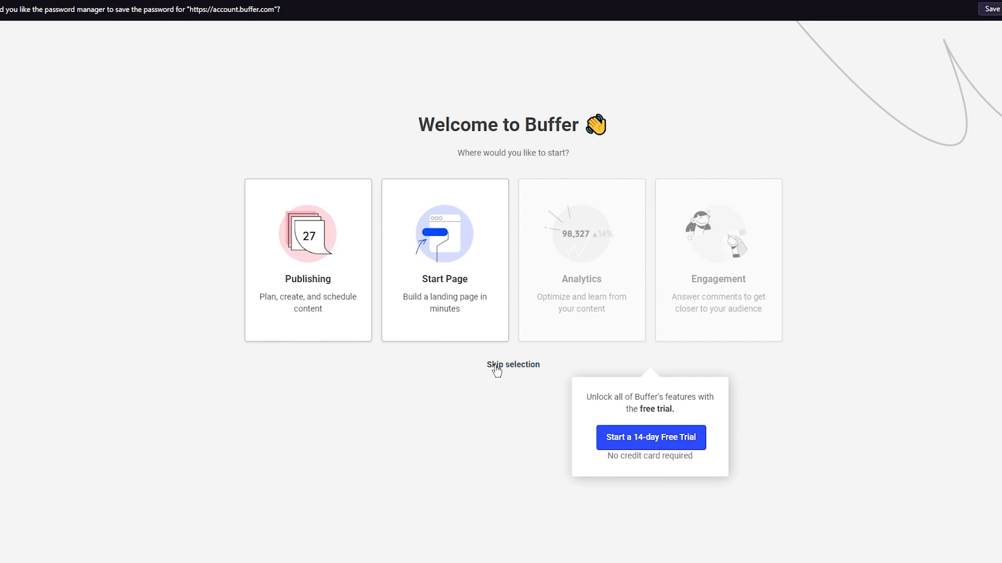
Step: Skip selecting a starting feature so the weekly Publishing calendar appears
click(513, 366)
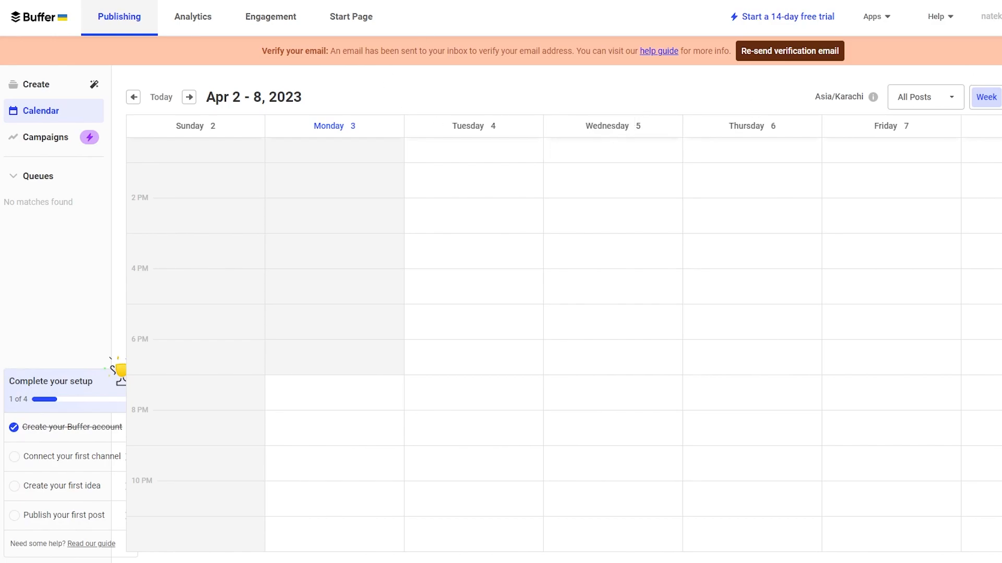
mouse_move(48, 87)
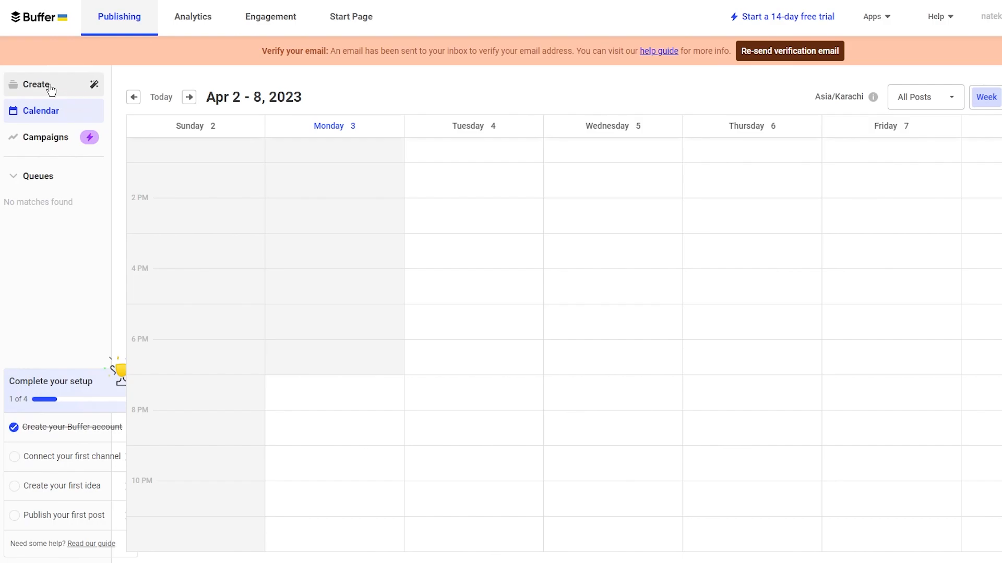
Step: Start a blank new post from the Publishing tab's Create option and Create Post button
click(36, 84)
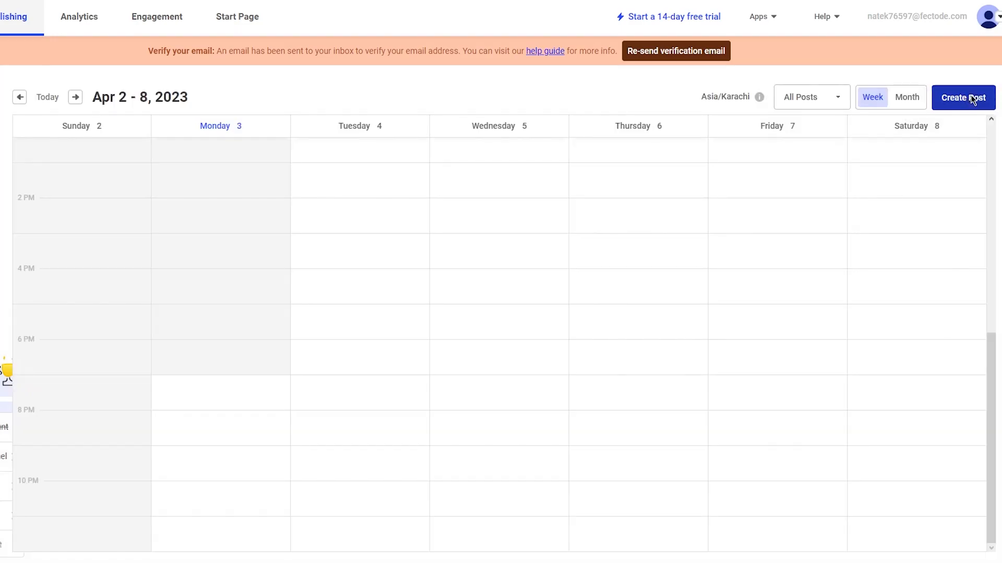
click(963, 98)
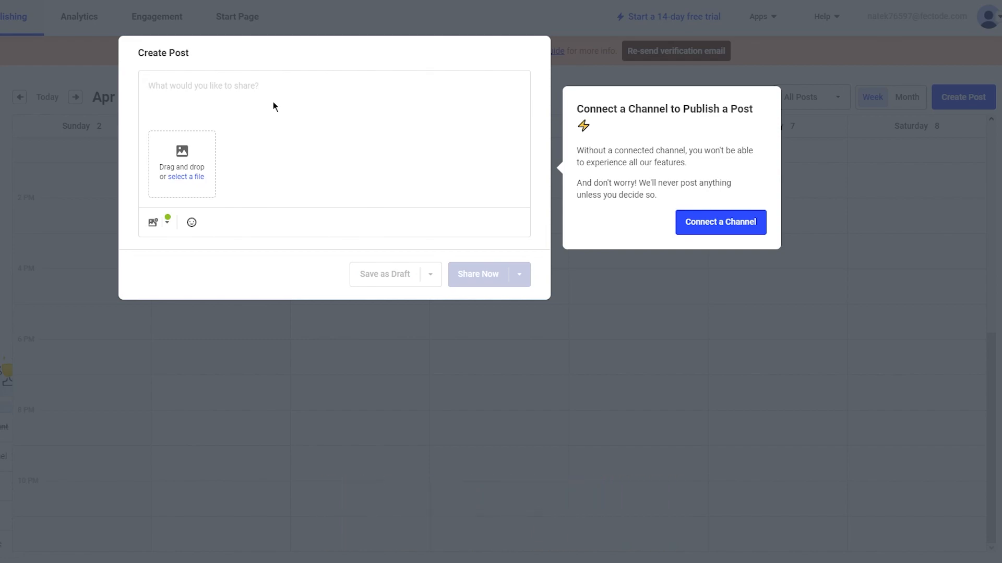
Step: Fill the post with placeholder text 'jkjlkjijo' and bring up a file picker to attach media
text(jkjlkjijo)
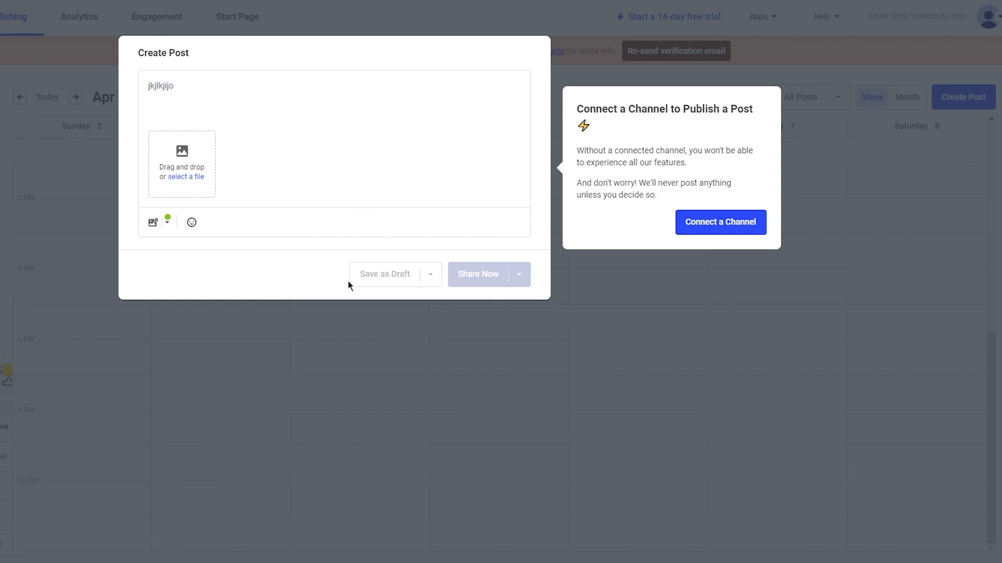
mouse_move(153, 222)
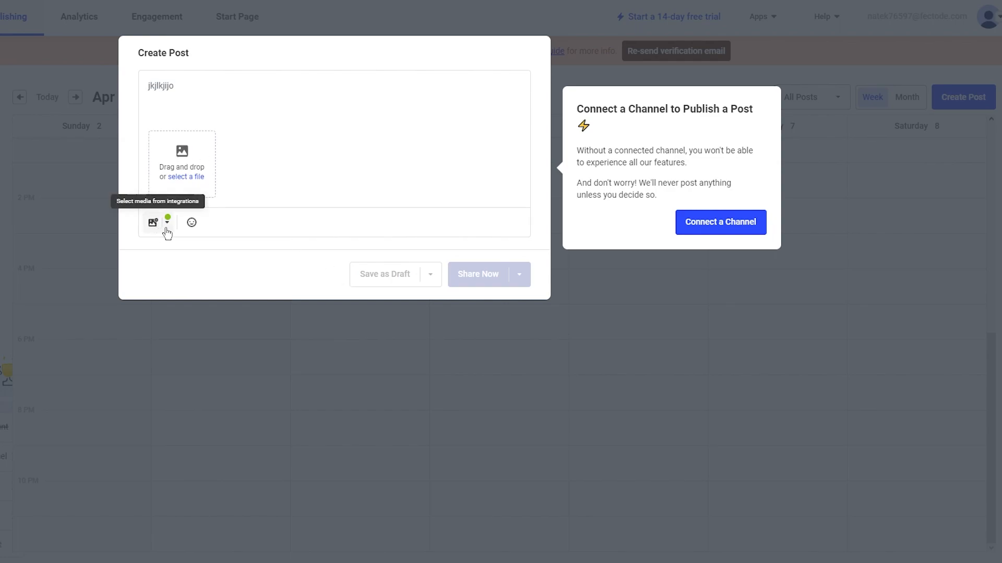
click(152, 222)
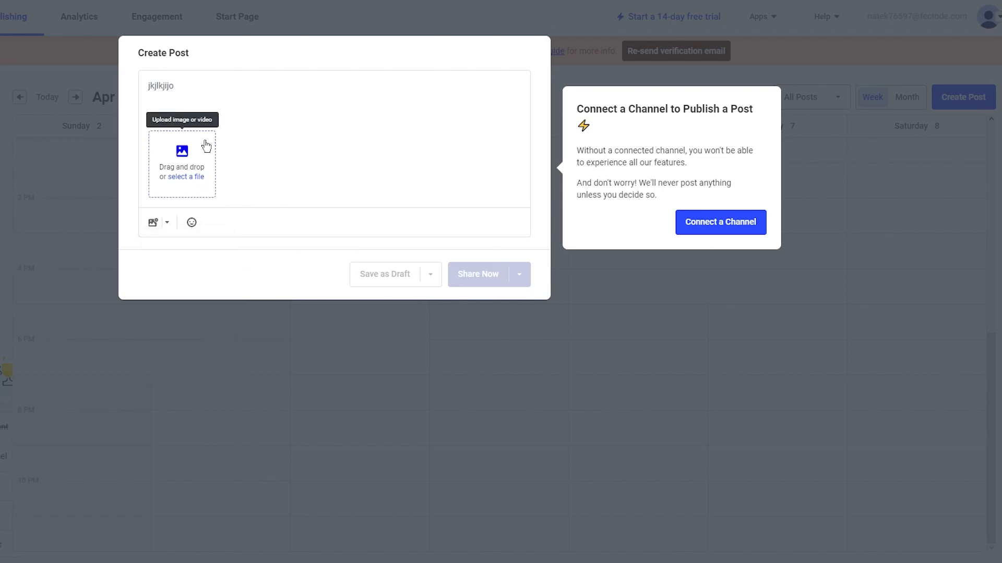
click(185, 176)
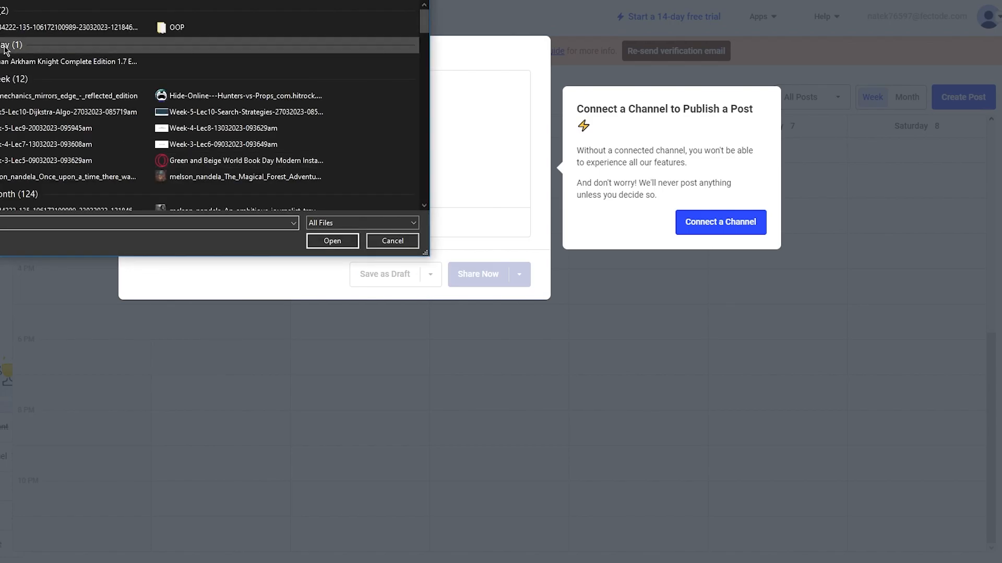
mouse_move(444, 11)
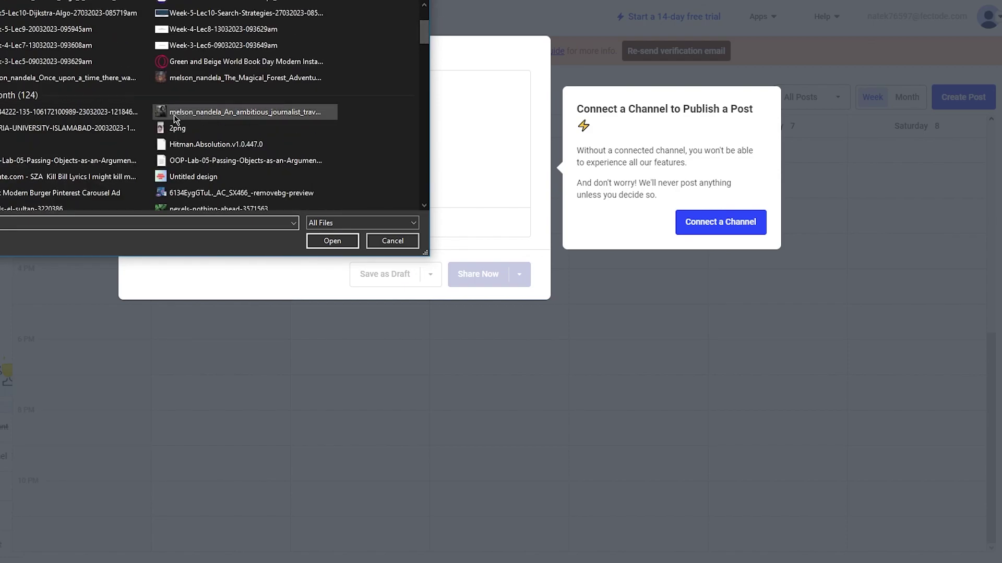
mouse_move(219, 121)
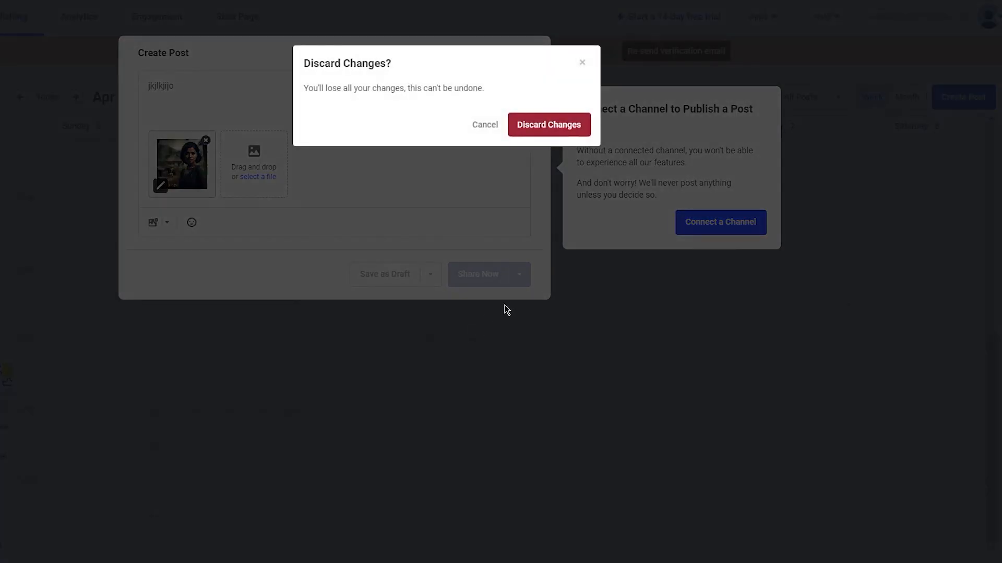
Step: Discard the unsaved post with its photo, returning to the empty weekly calendar
click(549, 124)
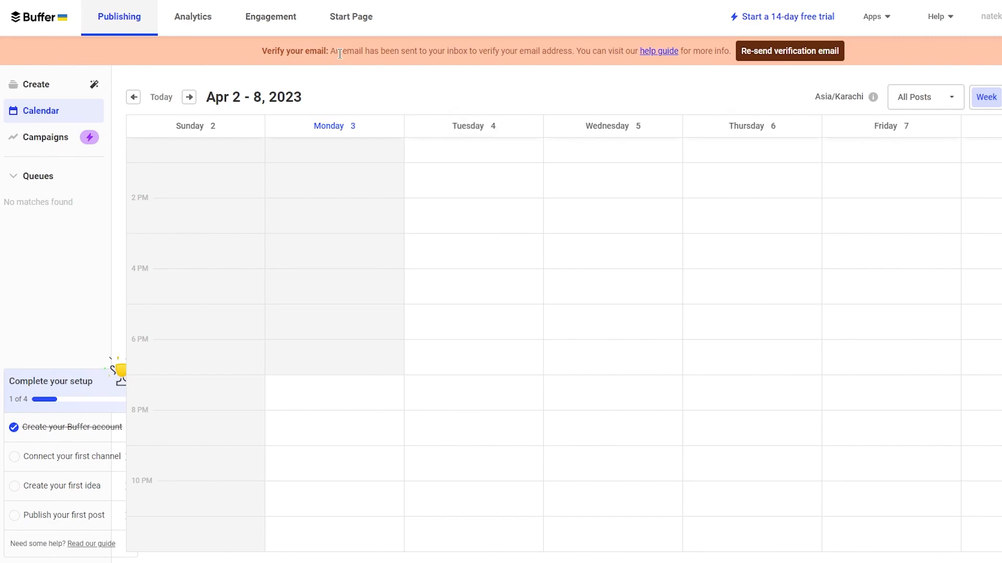
Step: Show the Content ideas board with its two starter idea cards
click(33, 84)
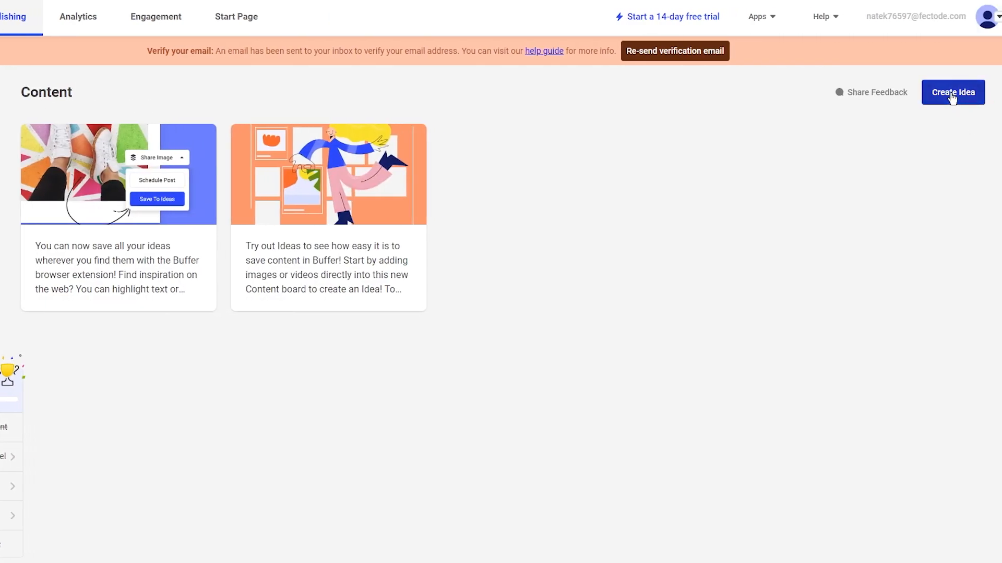
click(952, 92)
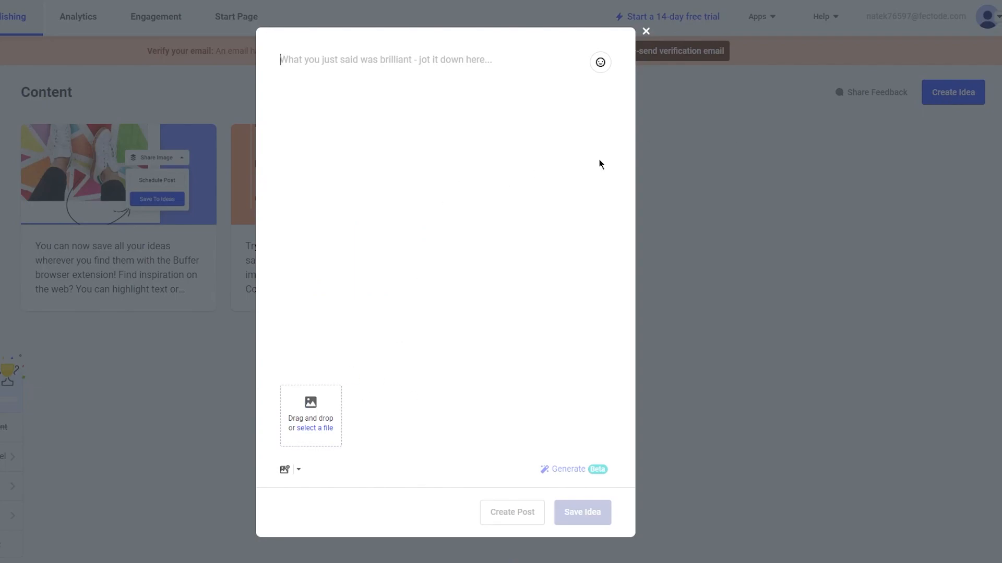
mouse_move(603, 109)
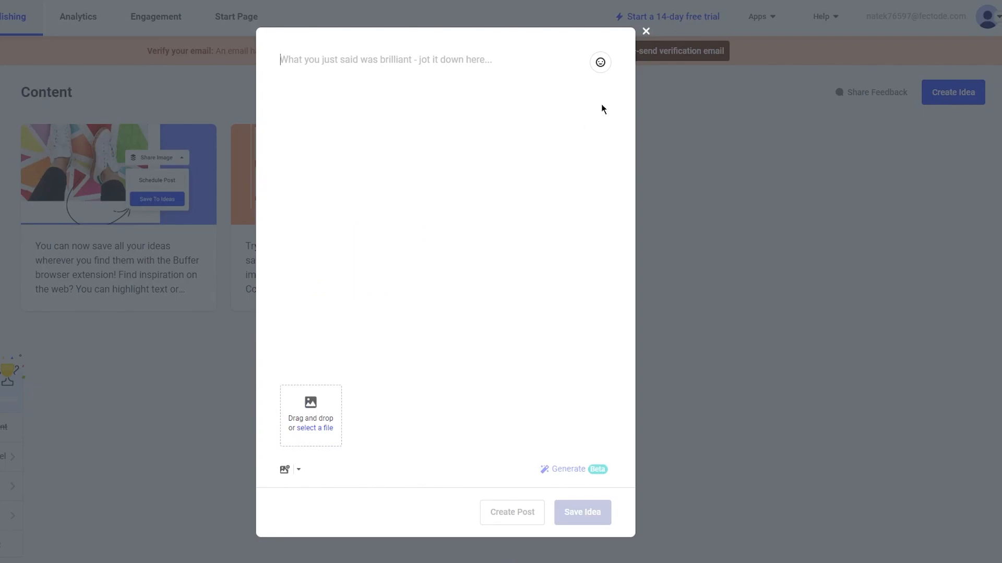
click(645, 31)
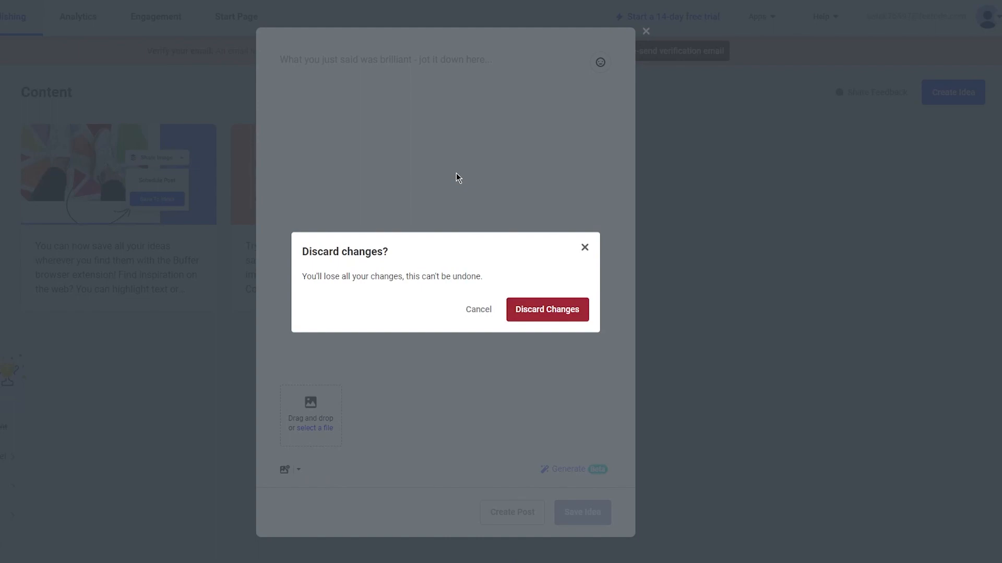
click(547, 309)
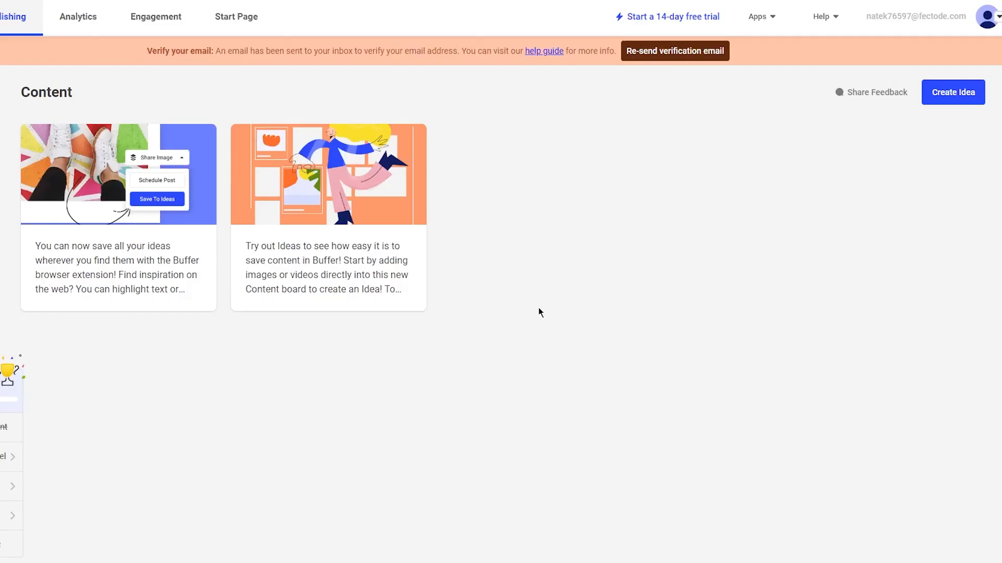
mouse_move(371, 22)
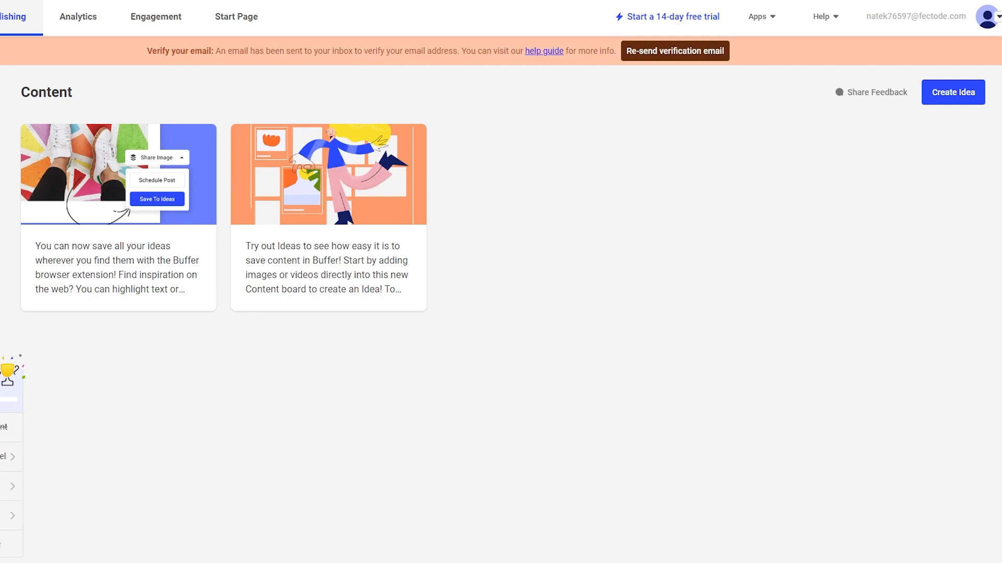
mouse_move(449, 202)
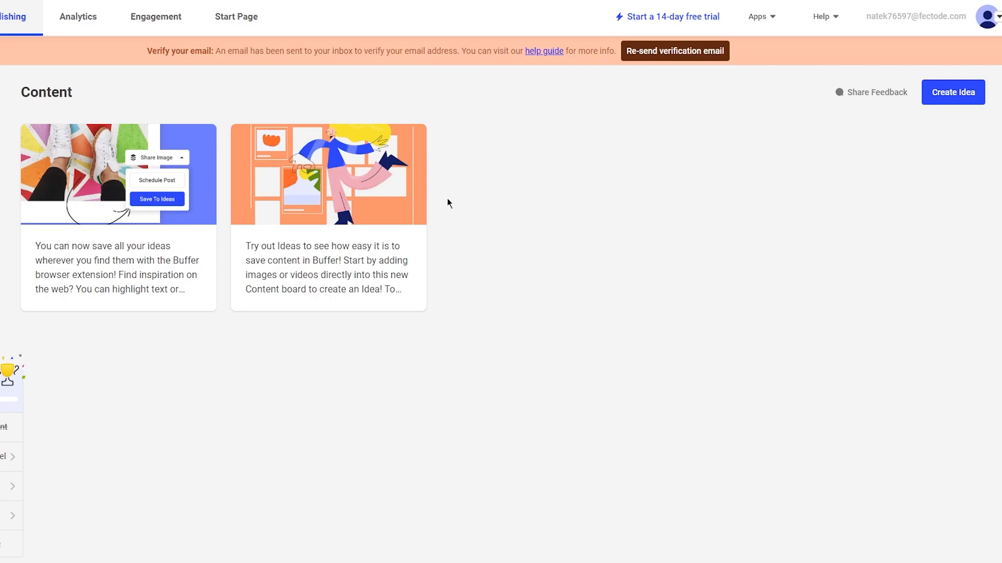
mouse_move(541, 530)
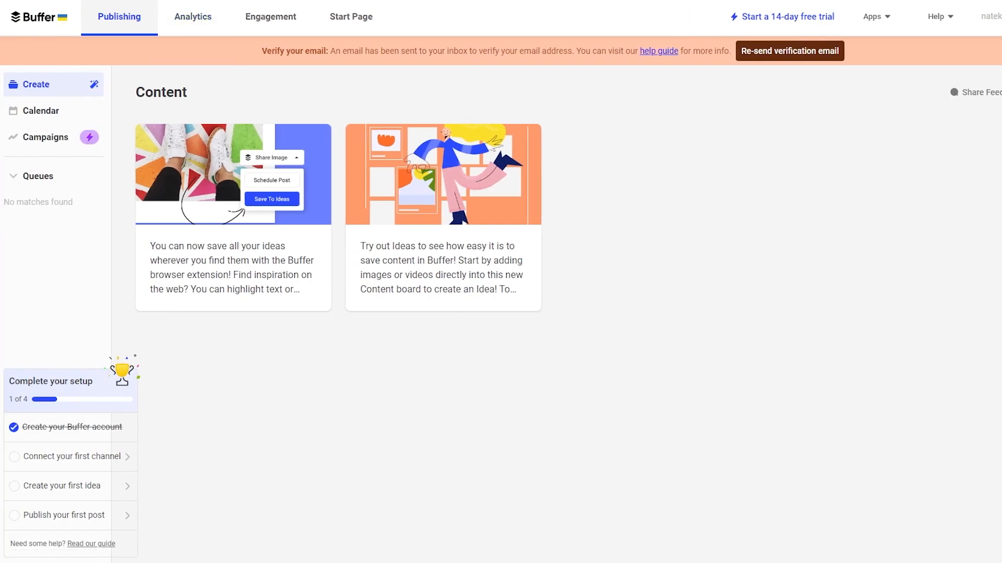
Step: View the Analytics section's free-trial promotion, then return to the Publishing calendar
click(192, 16)
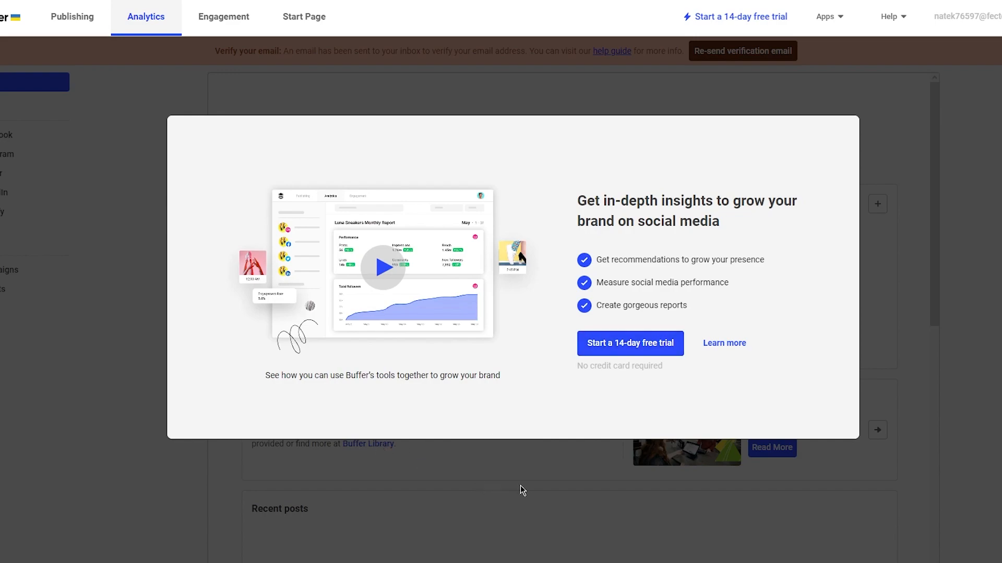
mouse_move(630, 225)
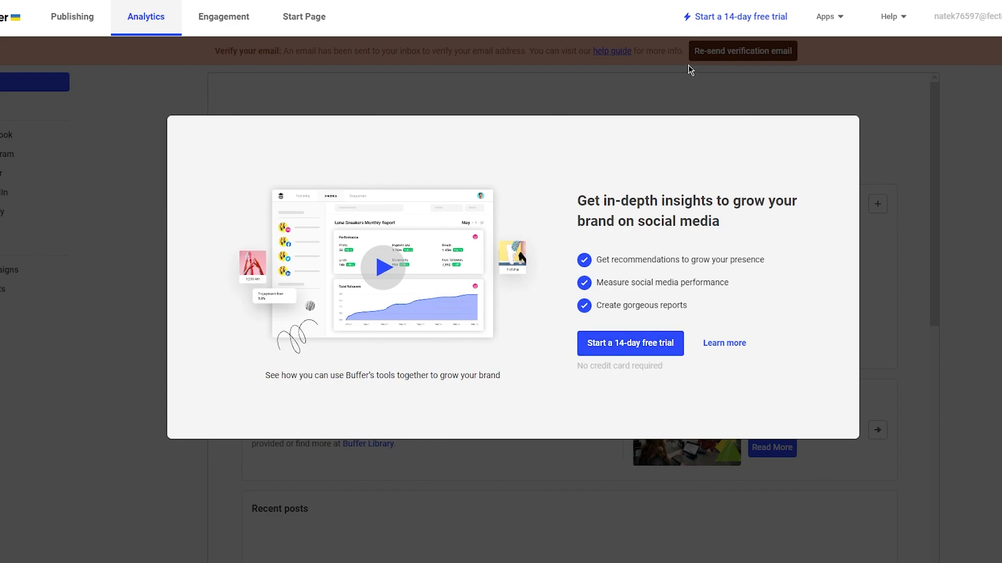
mouse_move(613, 158)
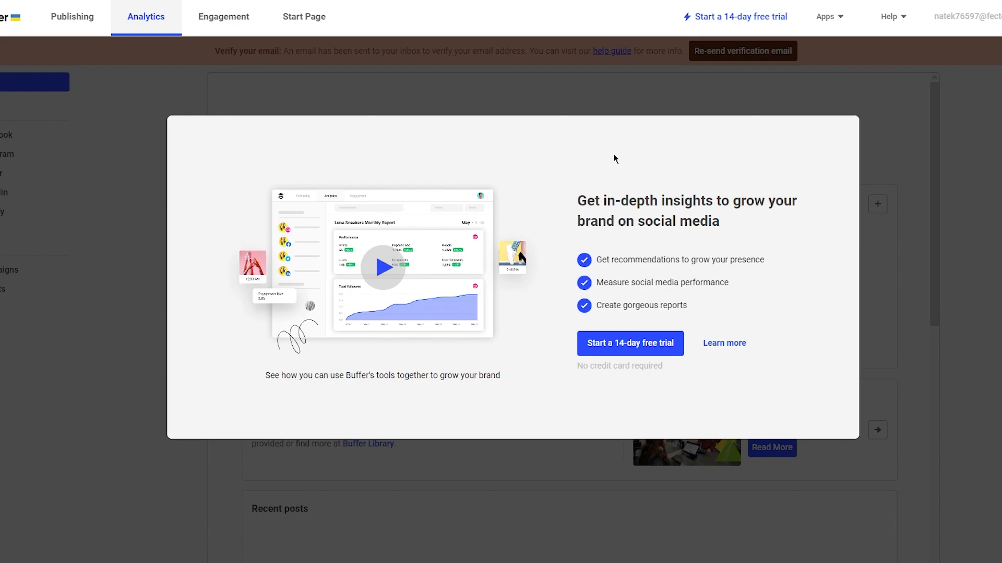
mouse_move(483, 94)
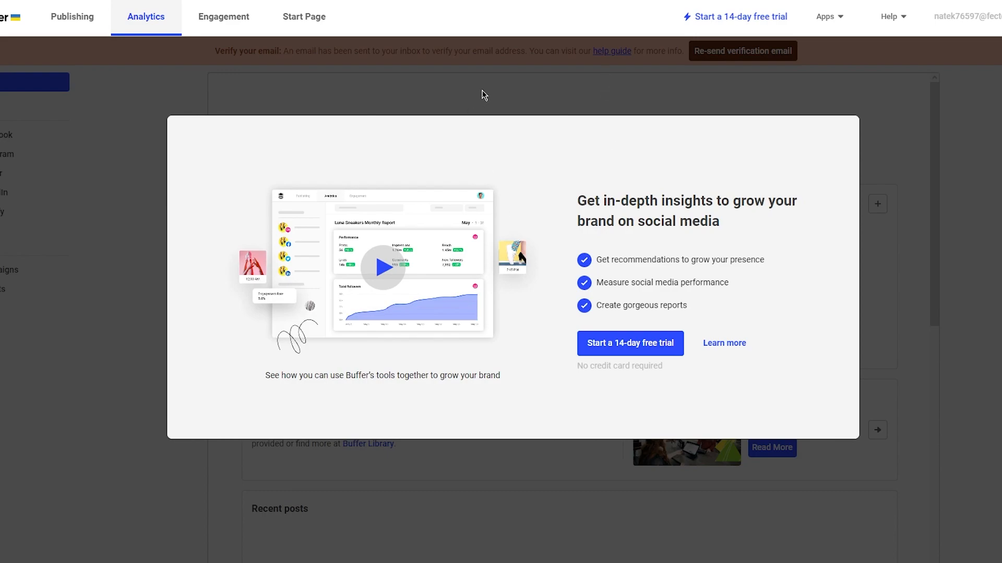
mouse_move(97, 11)
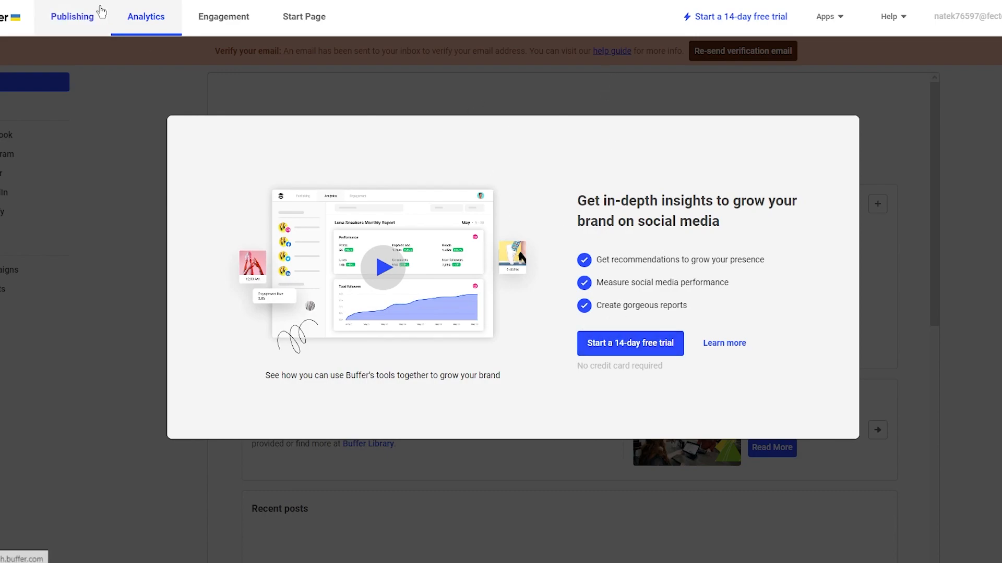
click(73, 16)
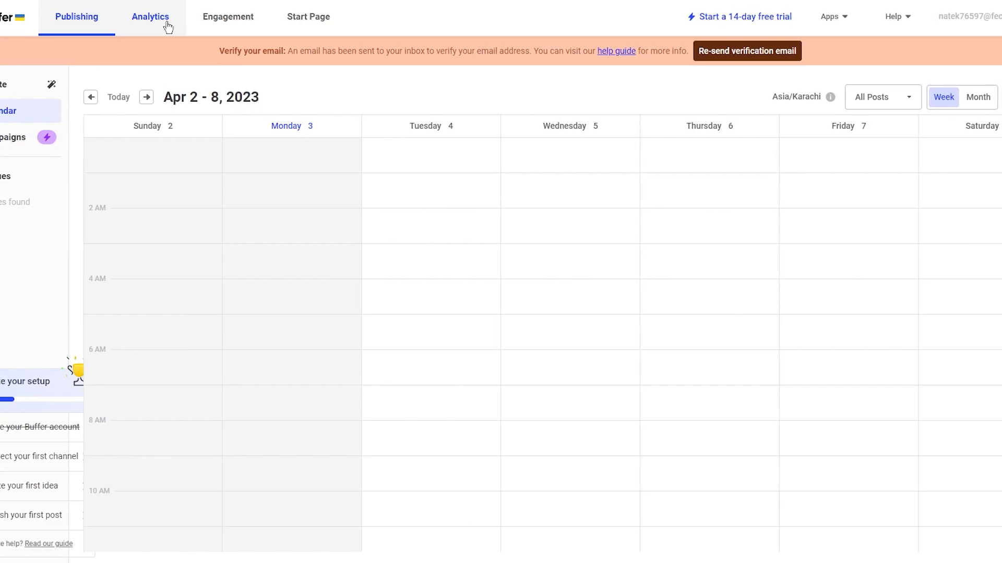
Step: Revisit the Analytics section, then move on to the Engagement section's free-trial promotion
click(150, 17)
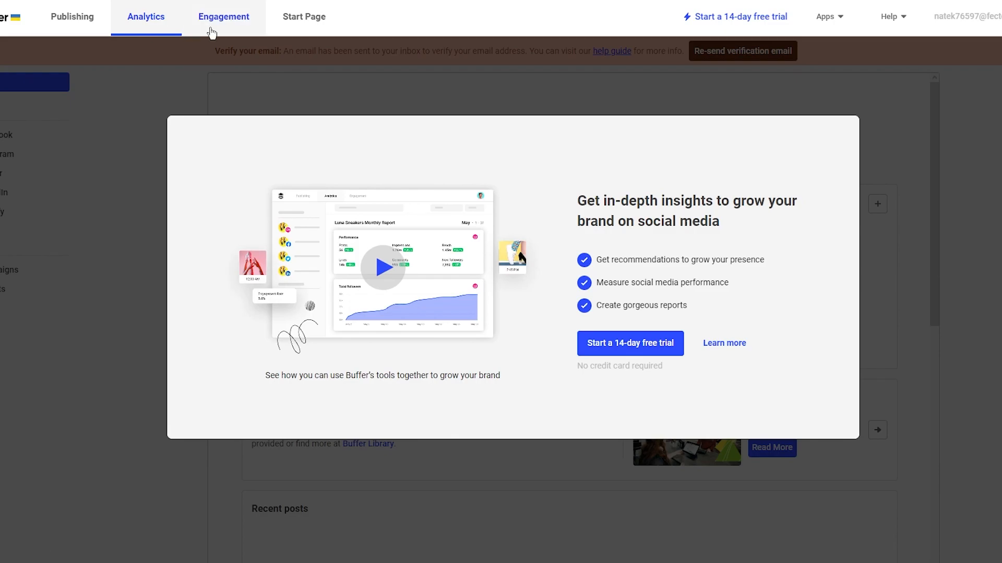
click(223, 17)
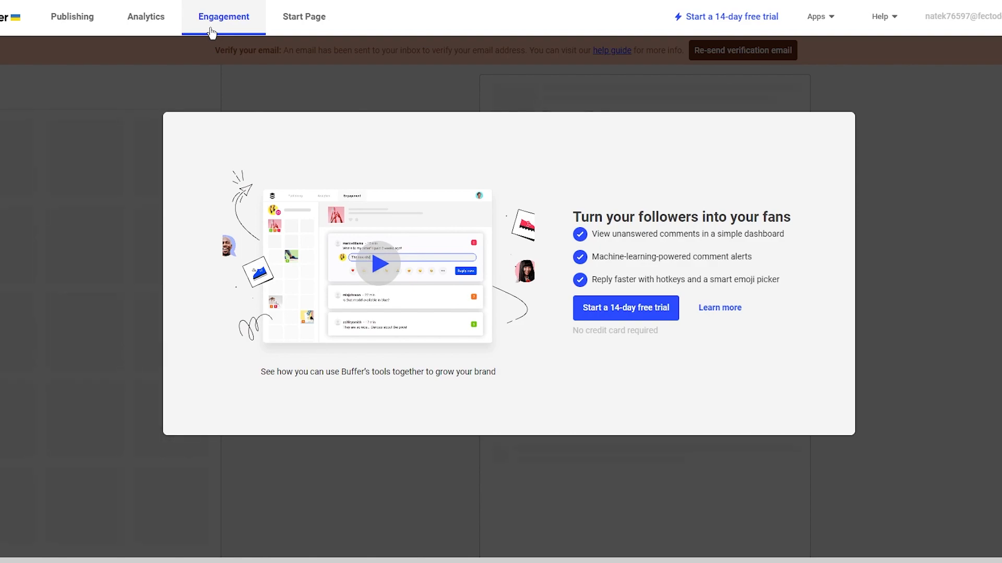
mouse_move(133, 159)
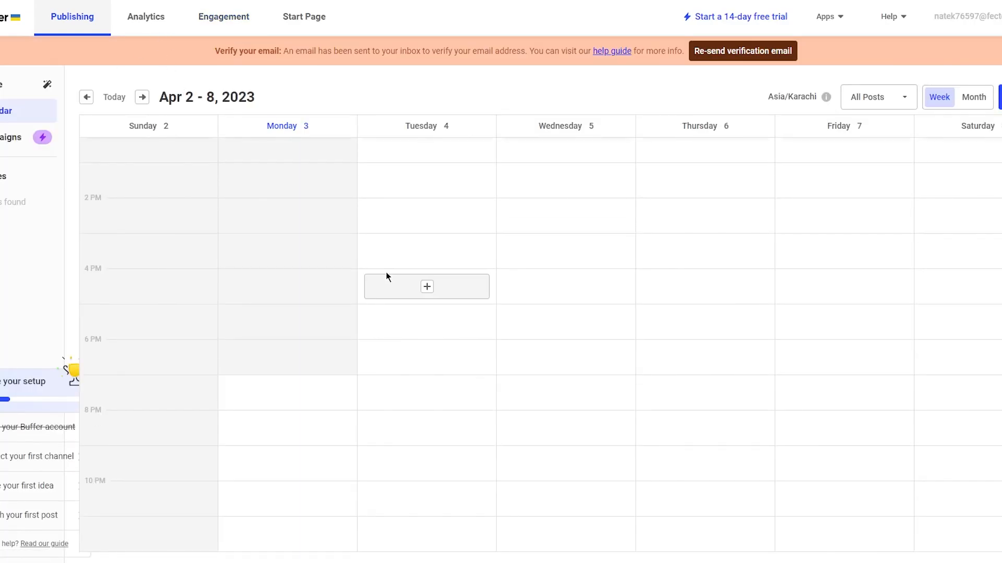
mouse_move(703, 69)
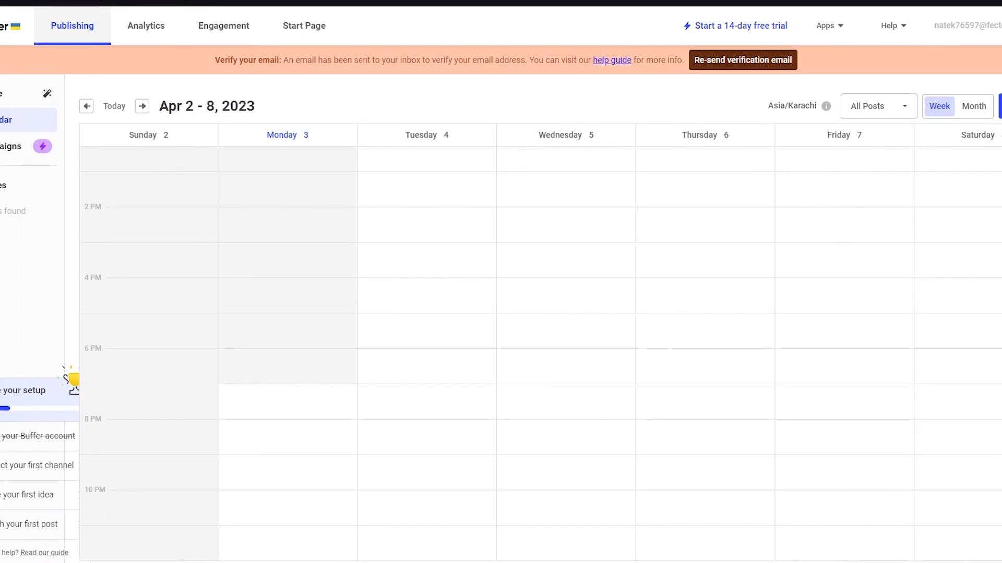
Step: Search Google for 'buffer social media' and land on Buffer's pricing page with its four plans
text(buffer social media)
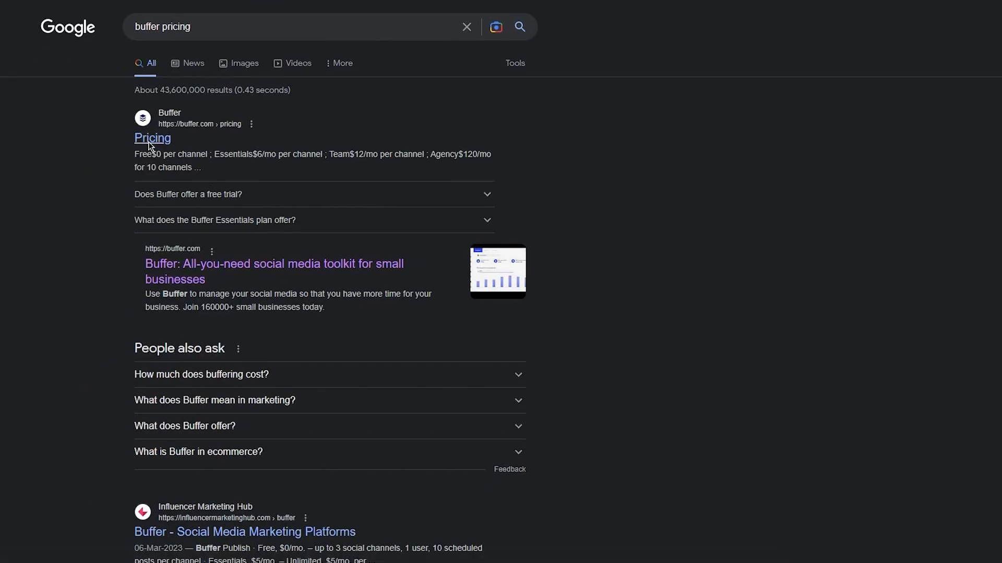
click(153, 137)
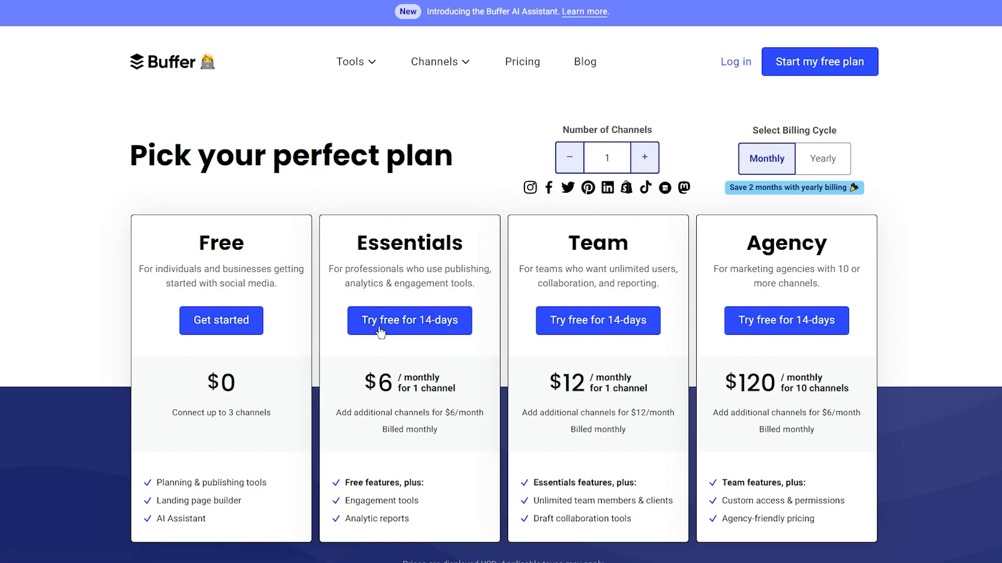
scroll(down, 3)
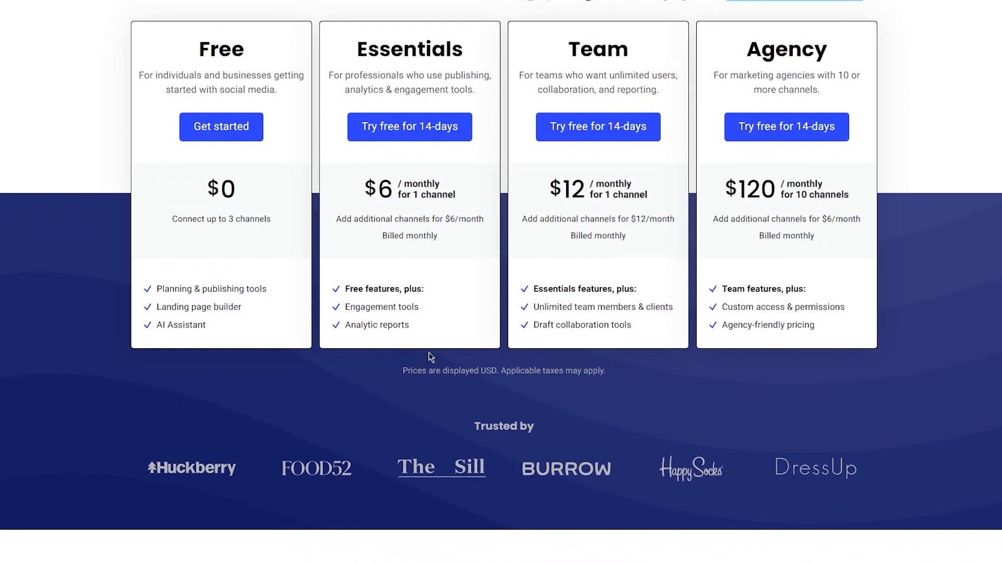
mouse_move(404, 371)
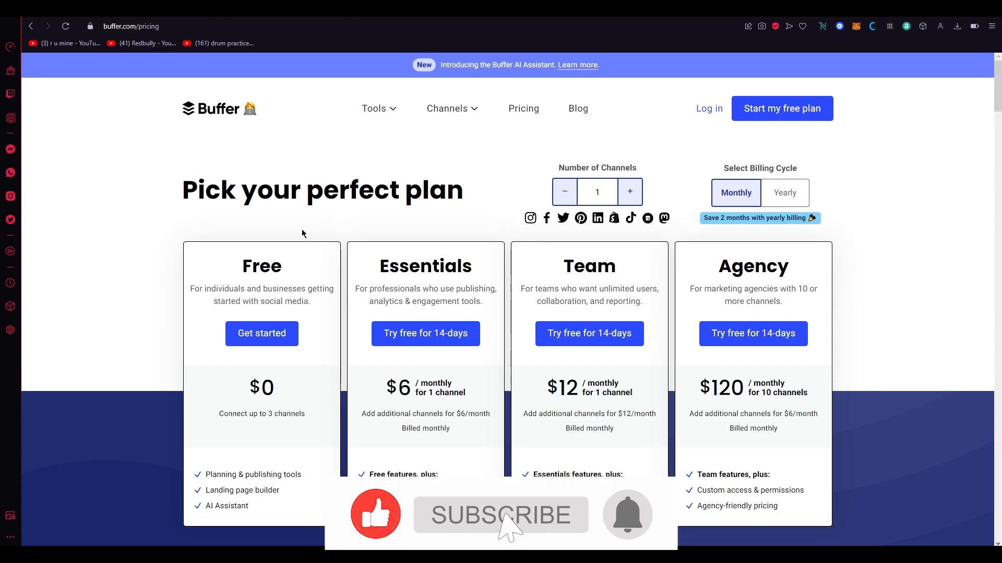
click(501, 515)
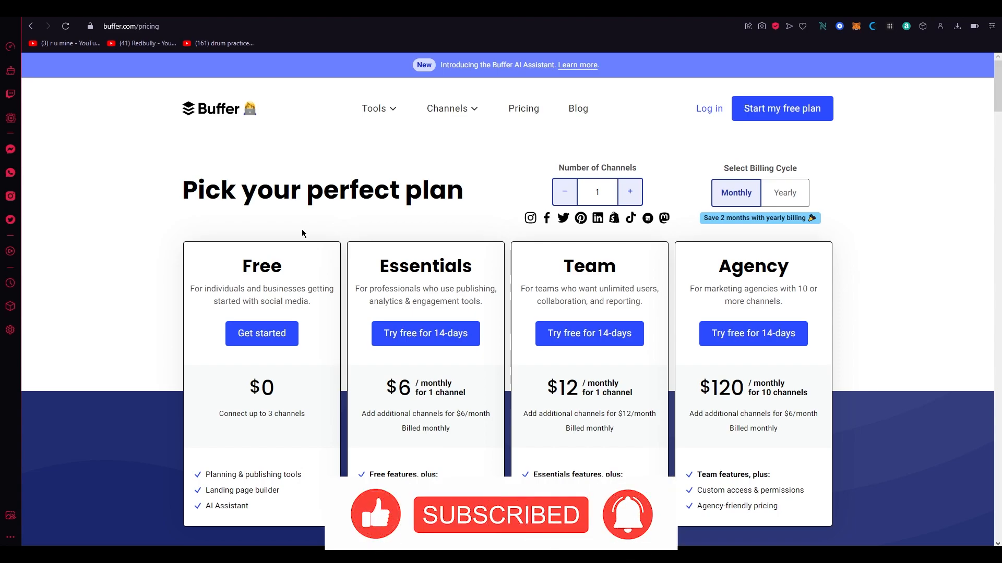